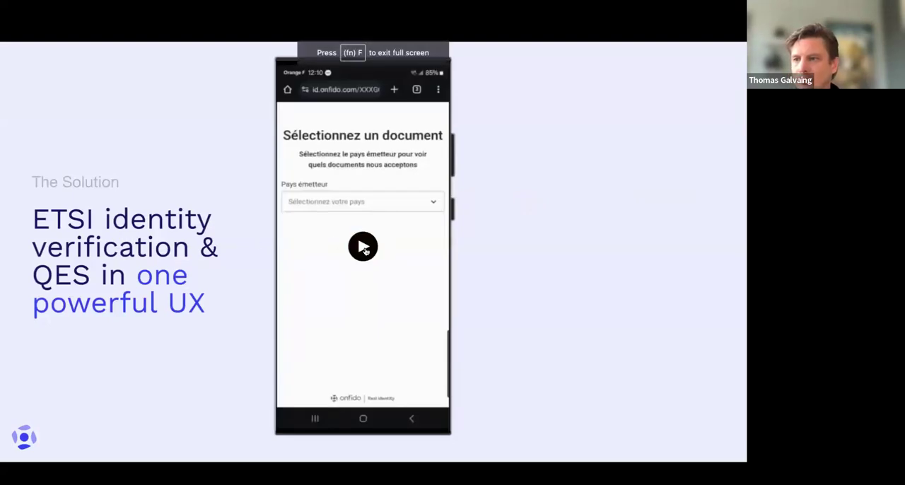
Capture the identity document and submit the checked photo with Envoyer.
{"action": "left_click", "coordinate": [363, 247]}
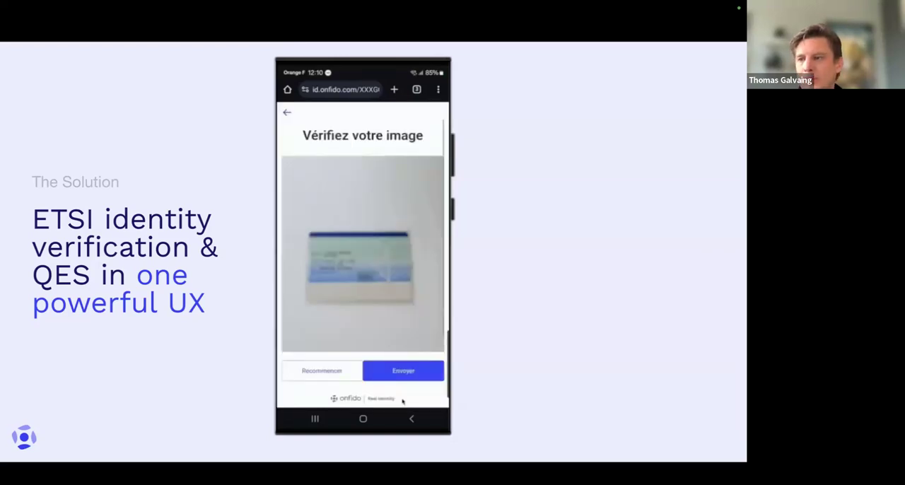
{"action": "left_click", "coordinate": [403, 371]}
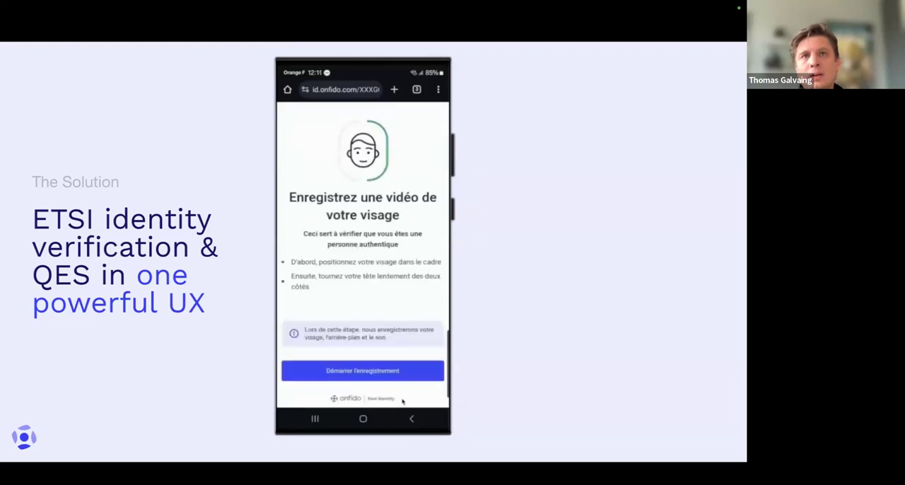
Record the selfie video, then accept both signing clauses and the terms.
{"action": "left_click", "coordinate": [362, 371]}
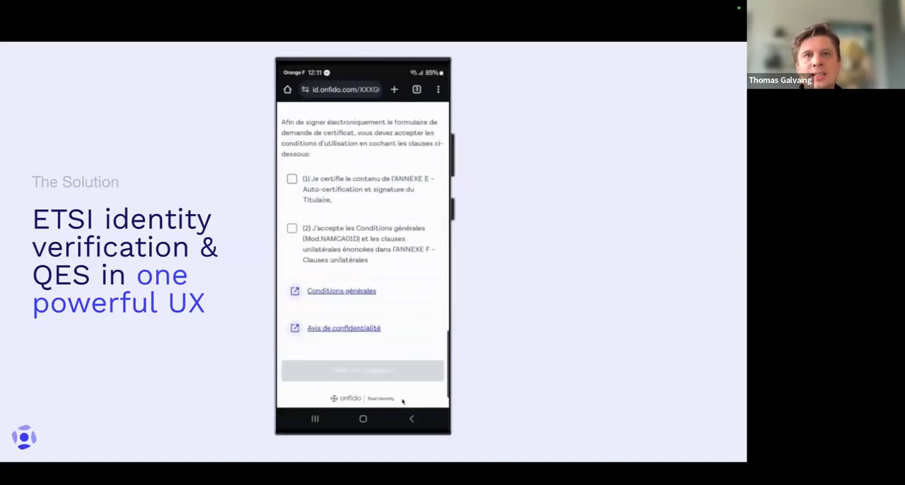
{"action": "left_click", "coordinate": [362, 370]}
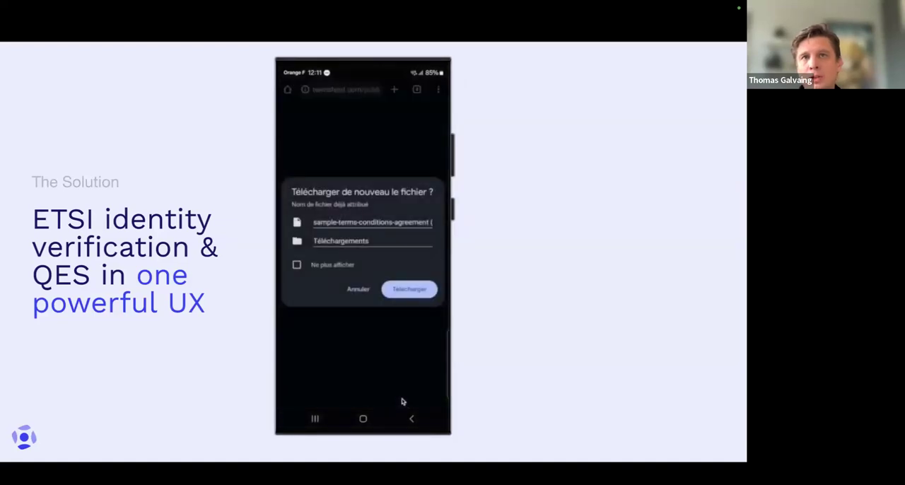
{"action": "left_click", "coordinate": [409, 289]}
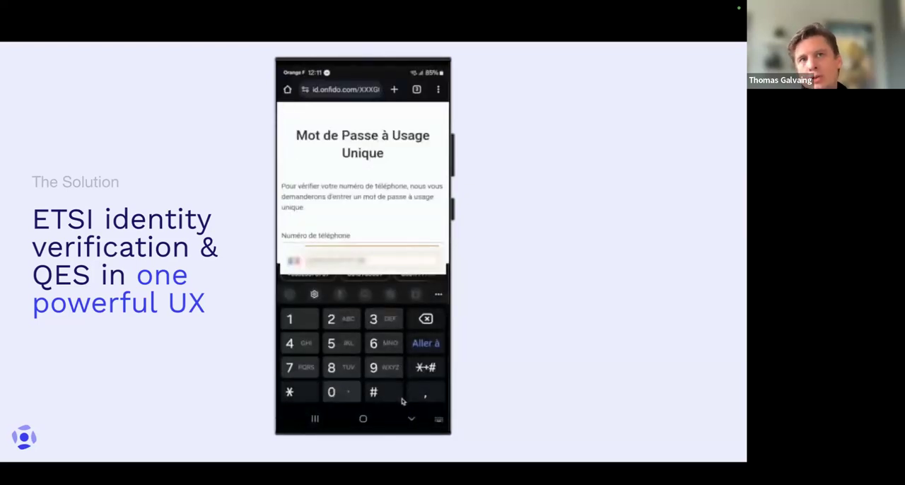
Submit the phone number and the six-digit SMS code with Suiv.
{"action": "left_click", "coordinate": [425, 343]}
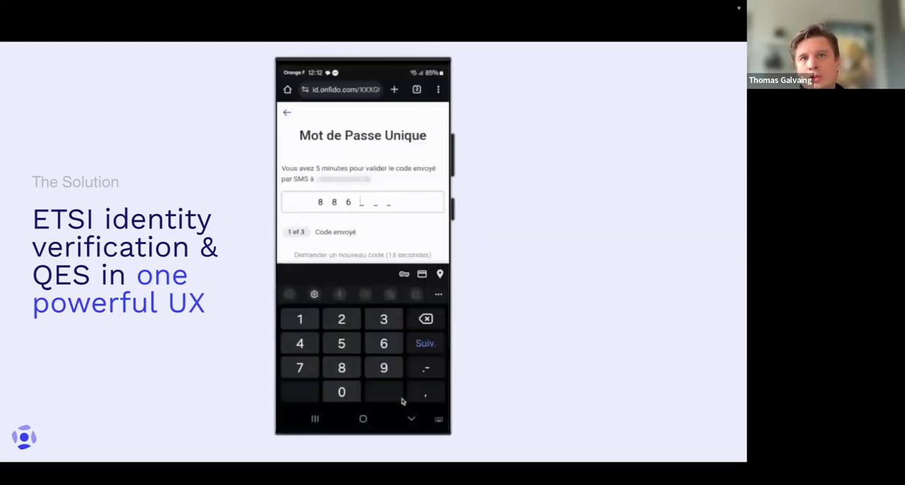
{"action": "left_click", "coordinate": [425, 343]}
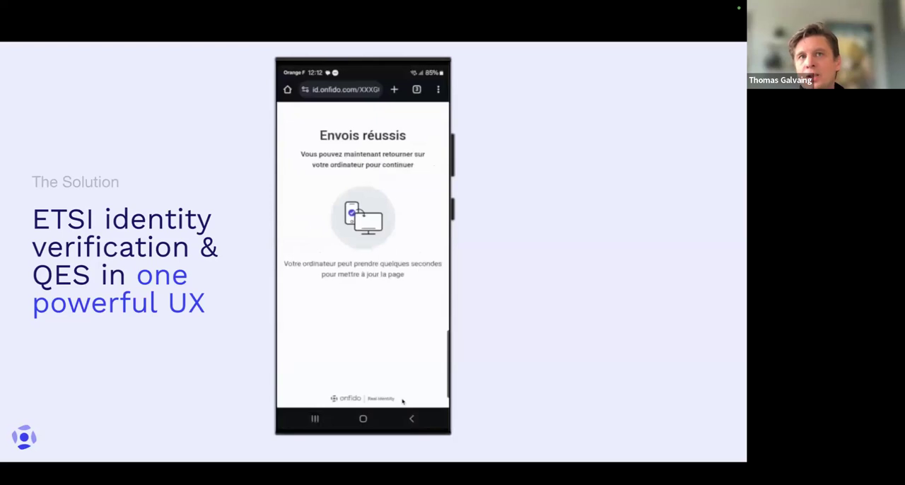